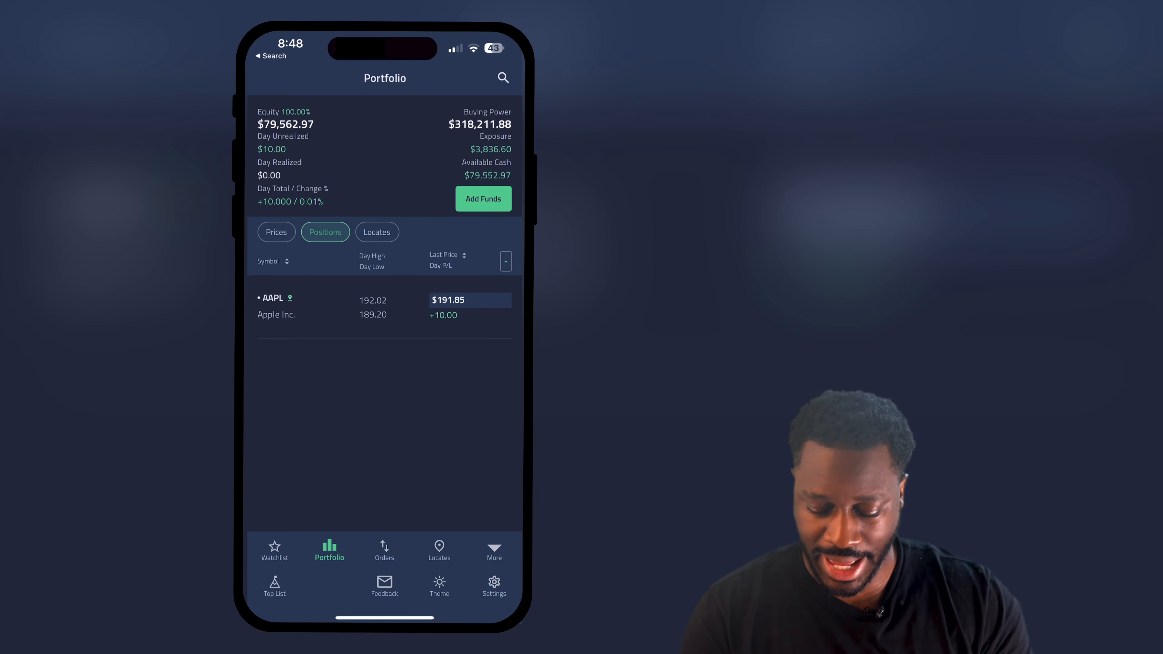
Open AAPL from the Positions list and bring its chart and Buy/Sell buttons into view.
click(272, 298)
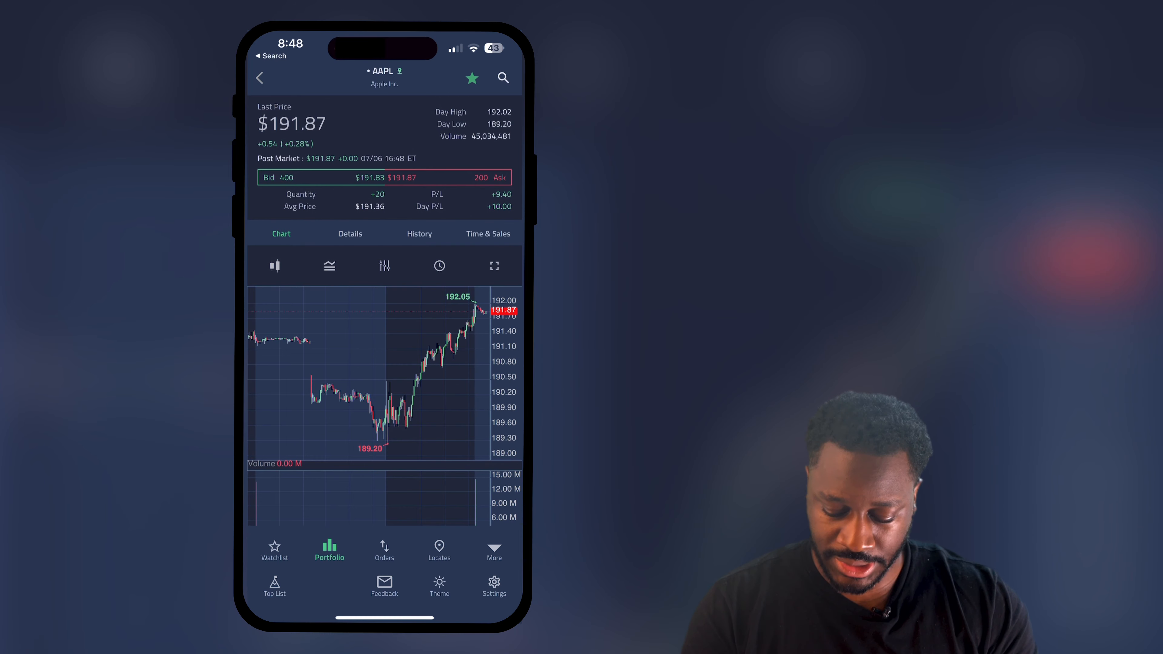
scroll(down, 3)
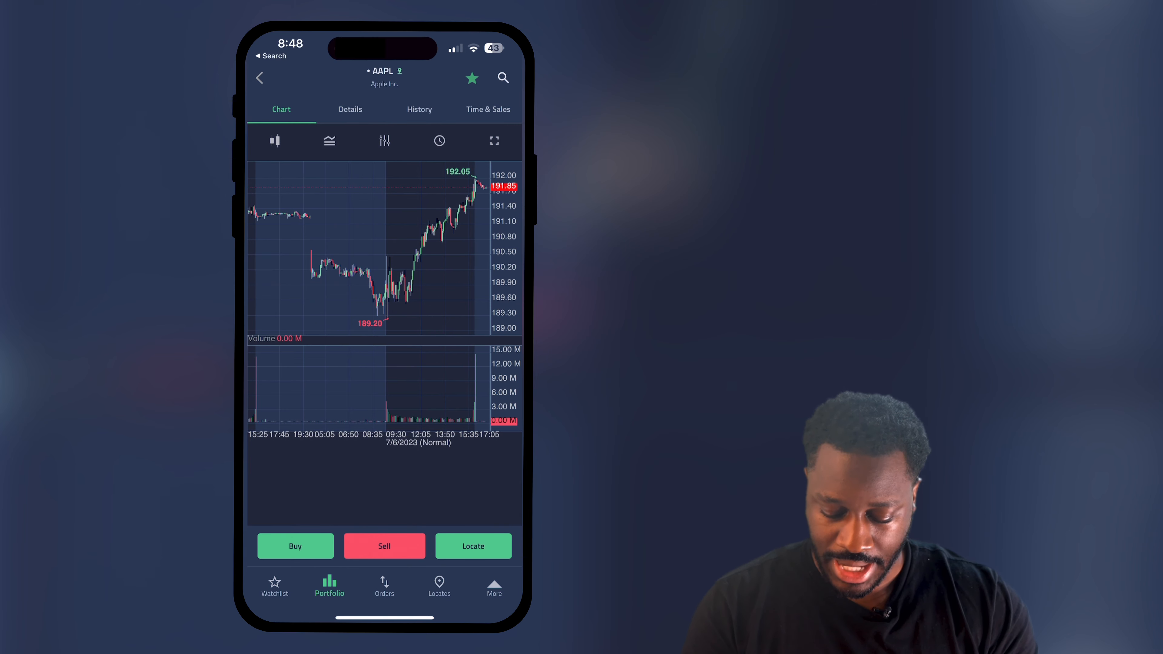
Begin a Sell order for the 20 AAPL shares and choose Range as the order type.
click(384, 547)
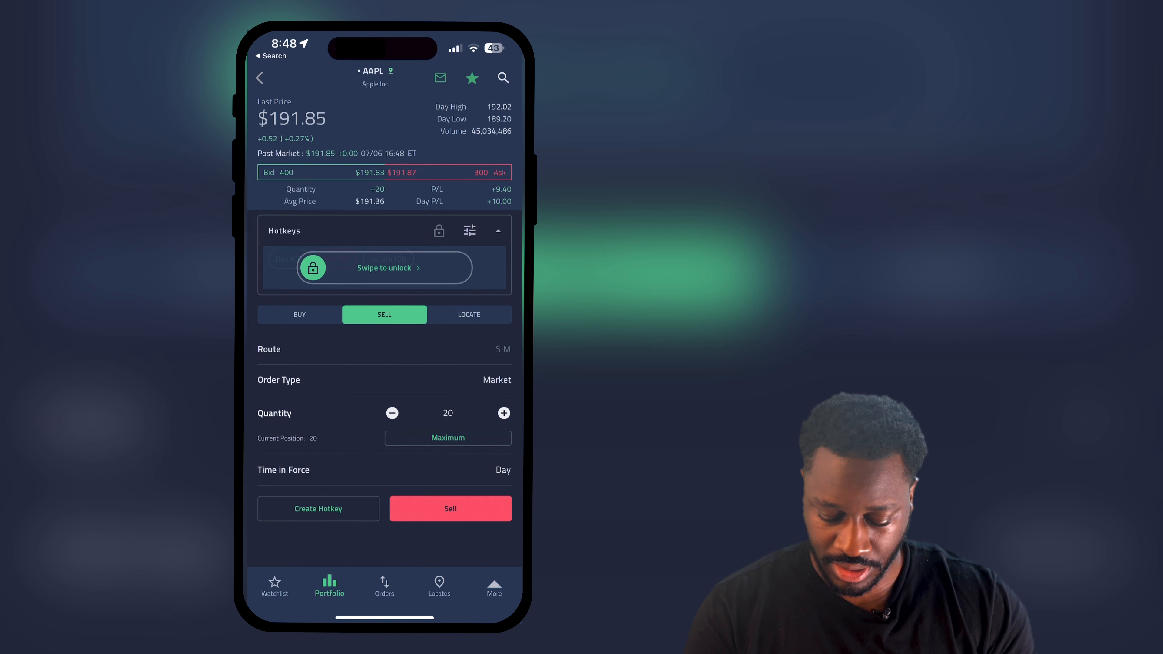
click(497, 380)
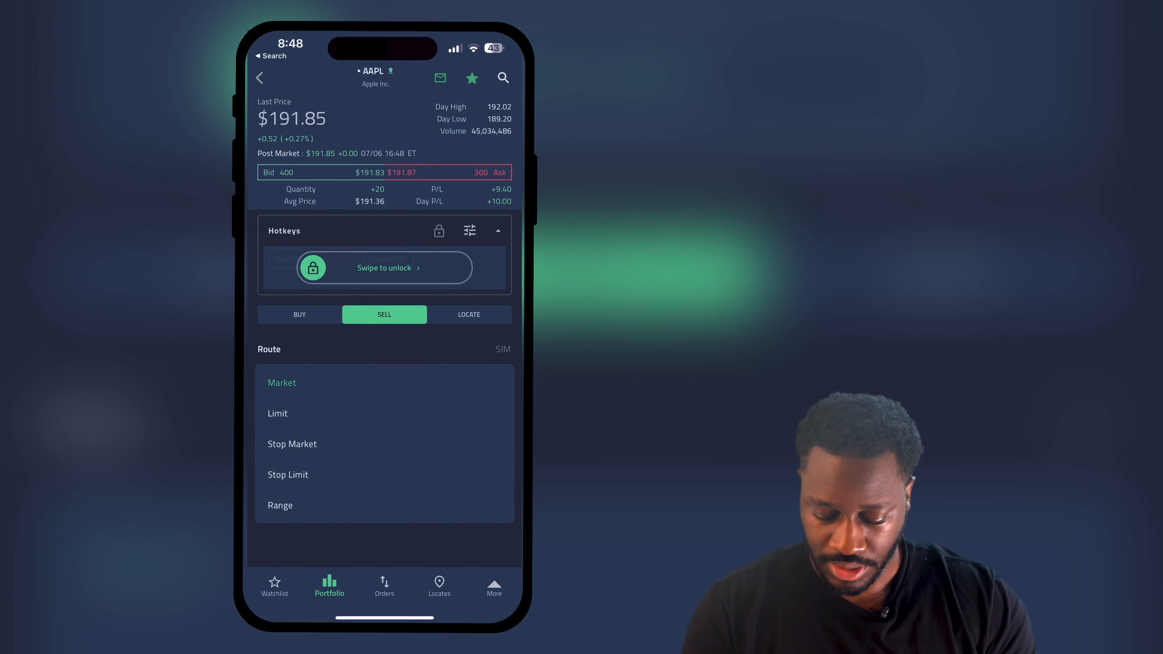
click(280, 505)
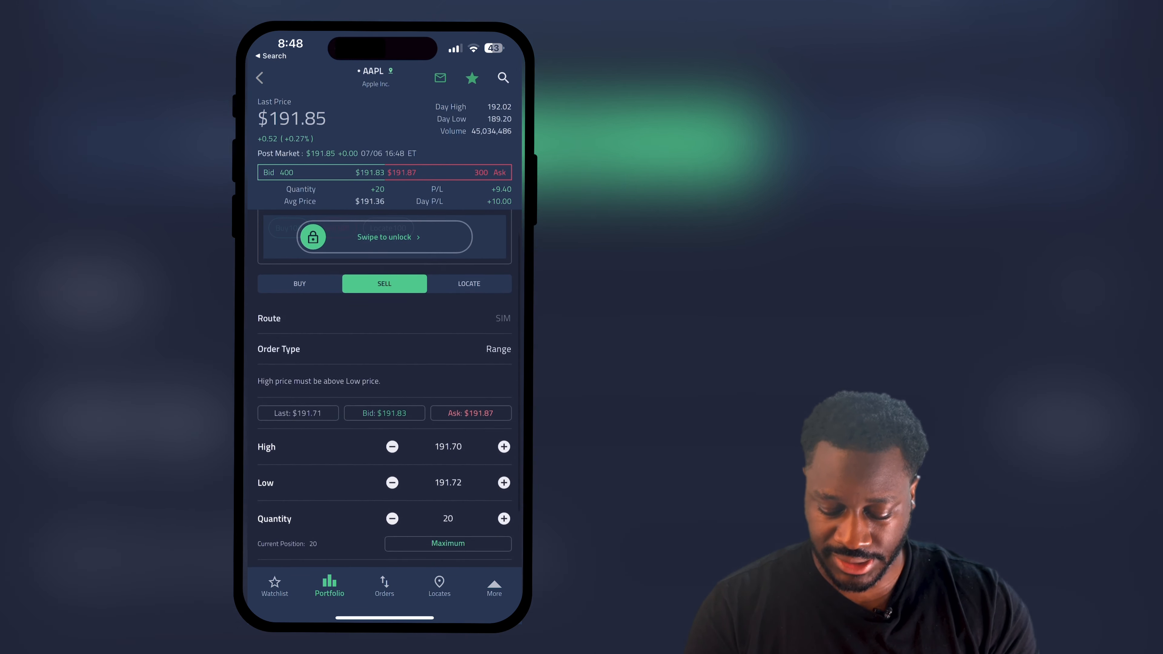
Bring the High and Low price fields into view to enter 200 and 185 for quantity 20.
scroll(down, 3)
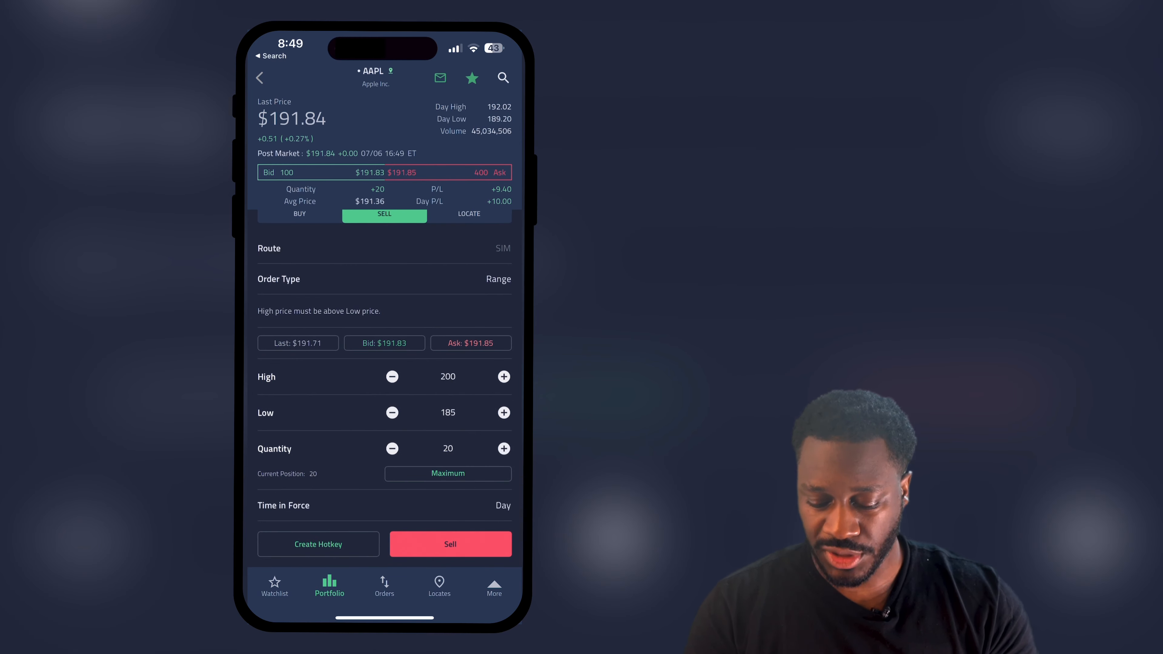
Submit the Range sell and confirm it, producing the $200 limit and $185 stop market orders in My Orders.
click(450, 544)
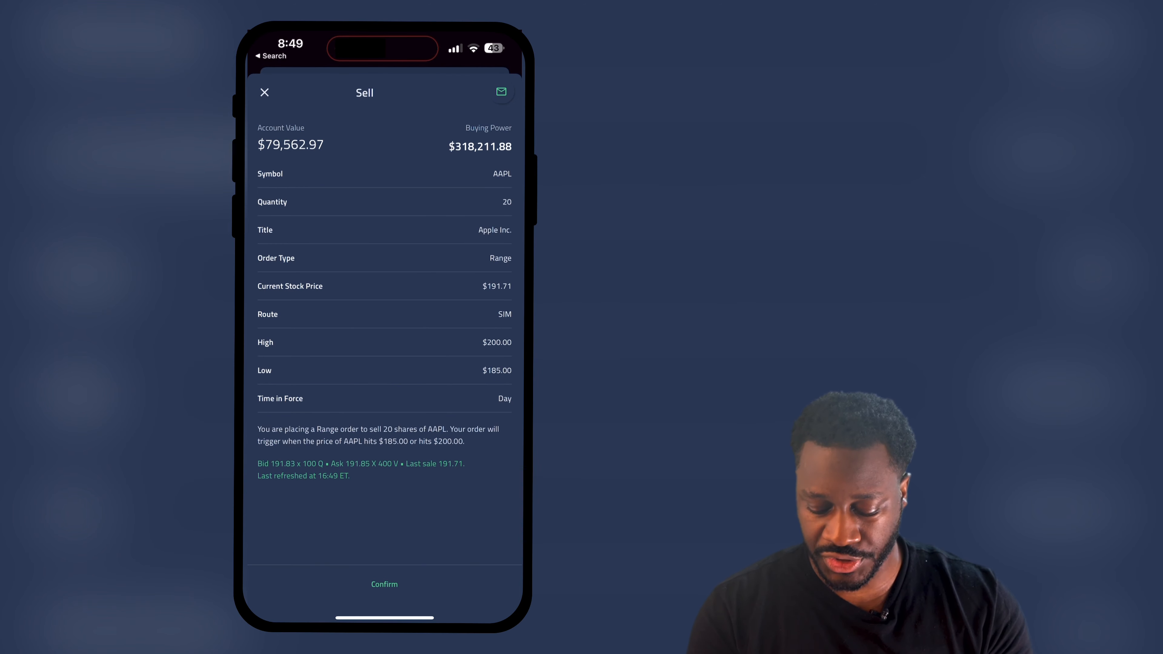
click(264, 92)
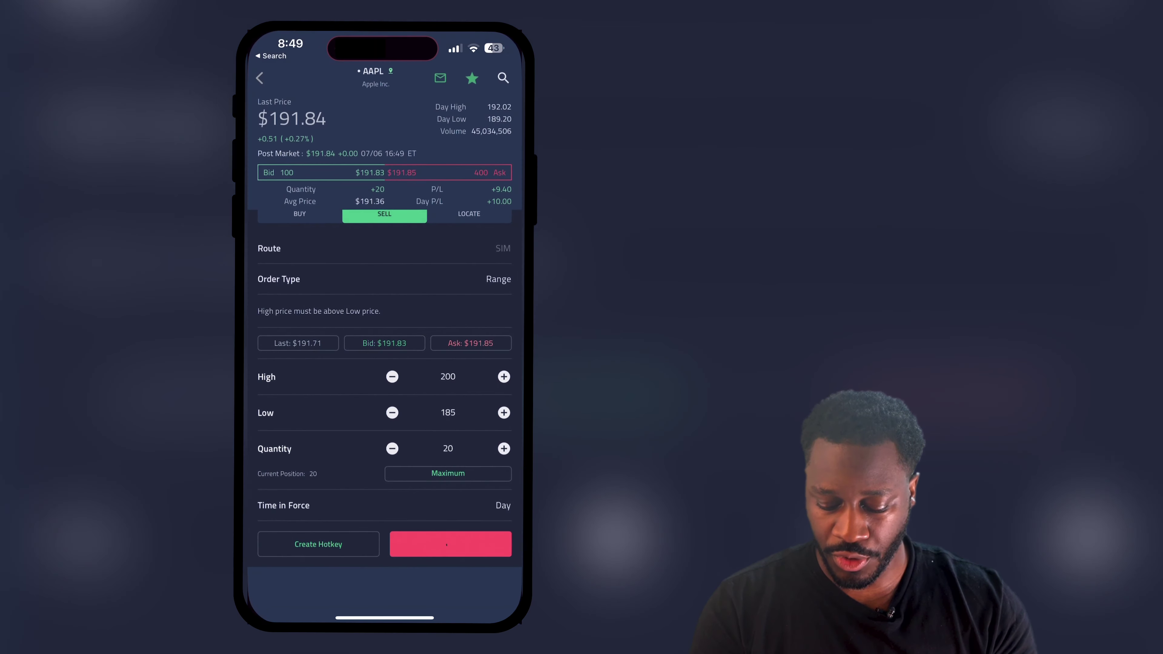
click(448, 544)
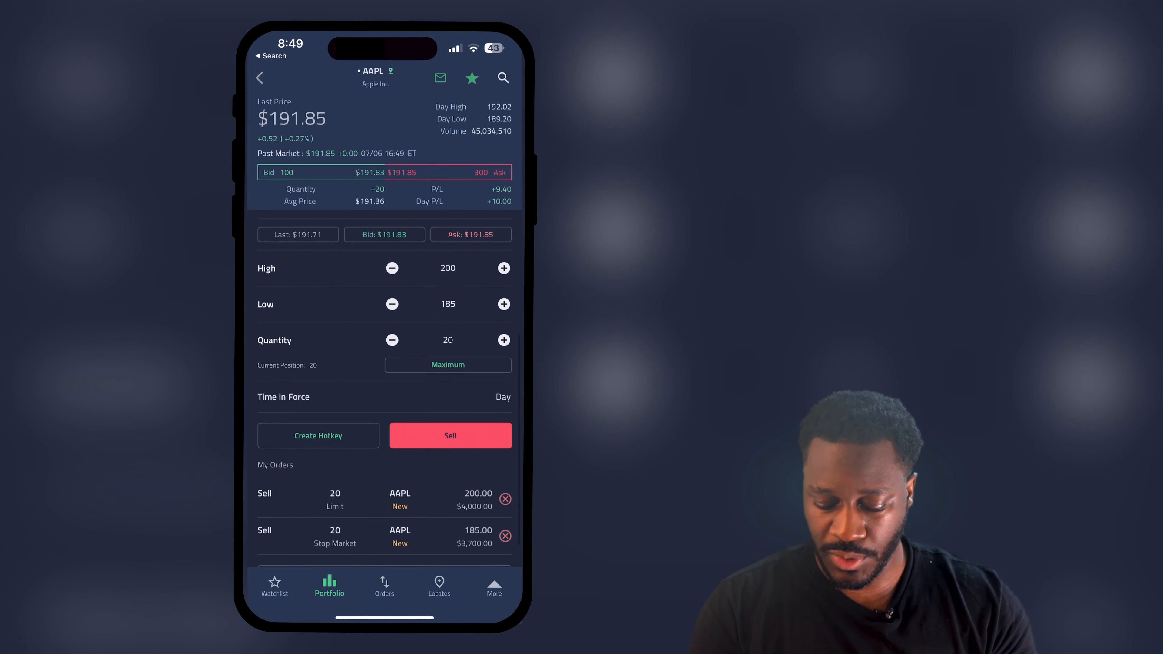